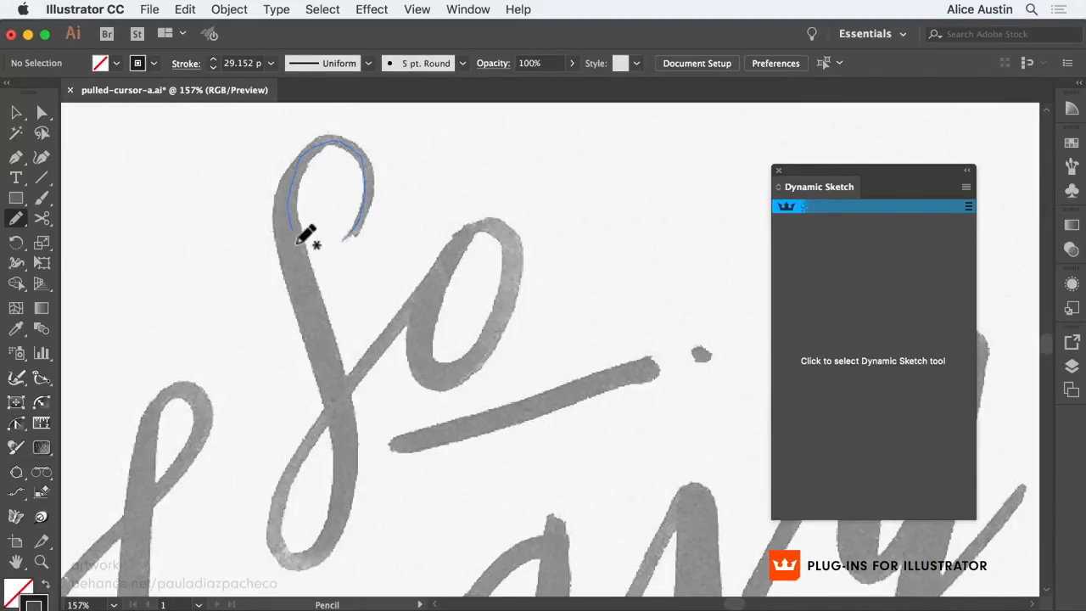
Trace the top hook of the script S with a pressure-weighted Dynamic Sketch string stroke.
{"action": "left_click_drag", "start_coordinate": [305, 237], "coordinate": [479, 229]}
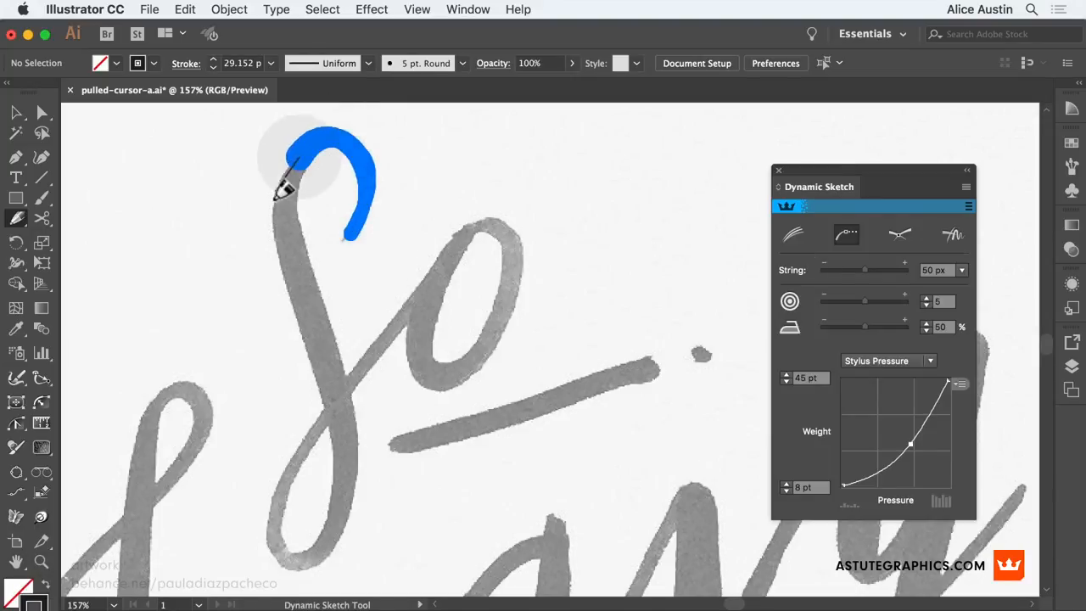
Trace the S down stroke into its loop, and raise string length to 60 px.
{"action": "left_click_drag", "start_coordinate": [293, 182], "coordinate": [340, 552]}
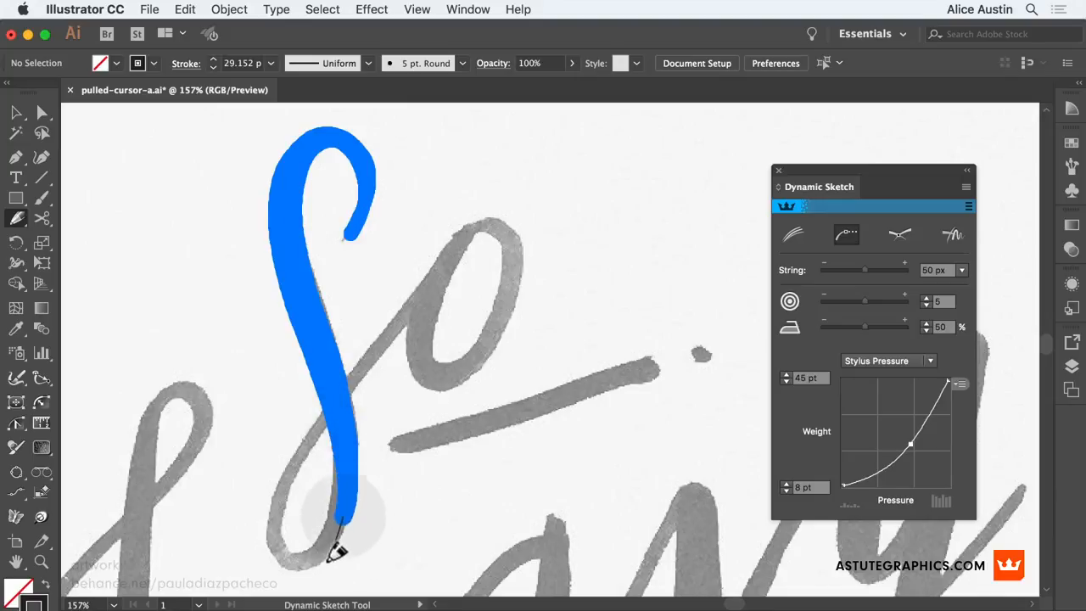
{"action": "left_click_drag", "start_coordinate": [340, 551], "coordinate": [471, 242]}
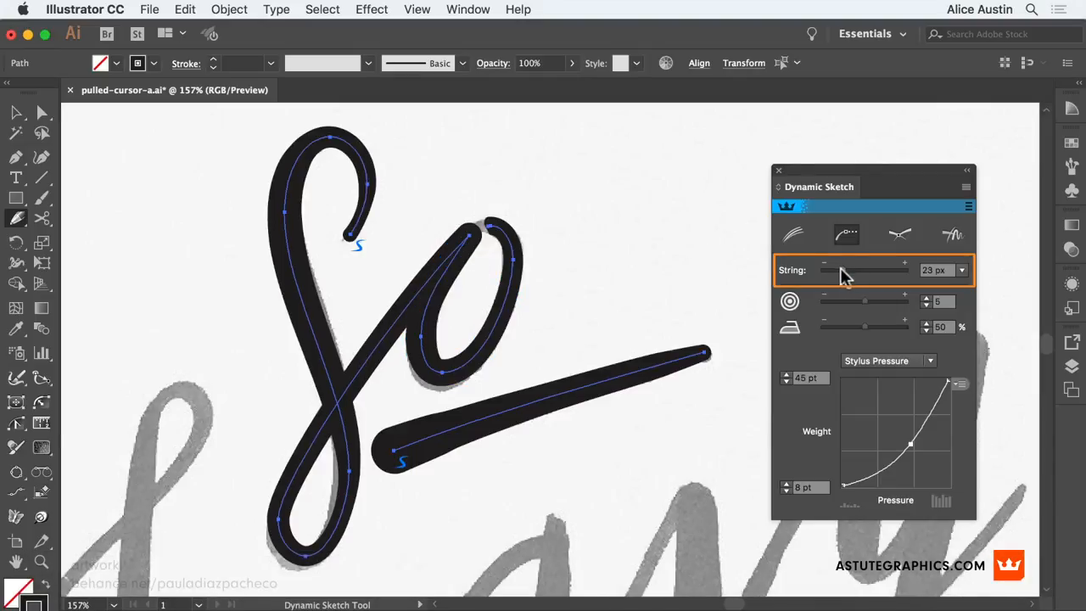
{"action": "left_click_drag", "start_coordinate": [840, 270], "coordinate": [848, 270]}
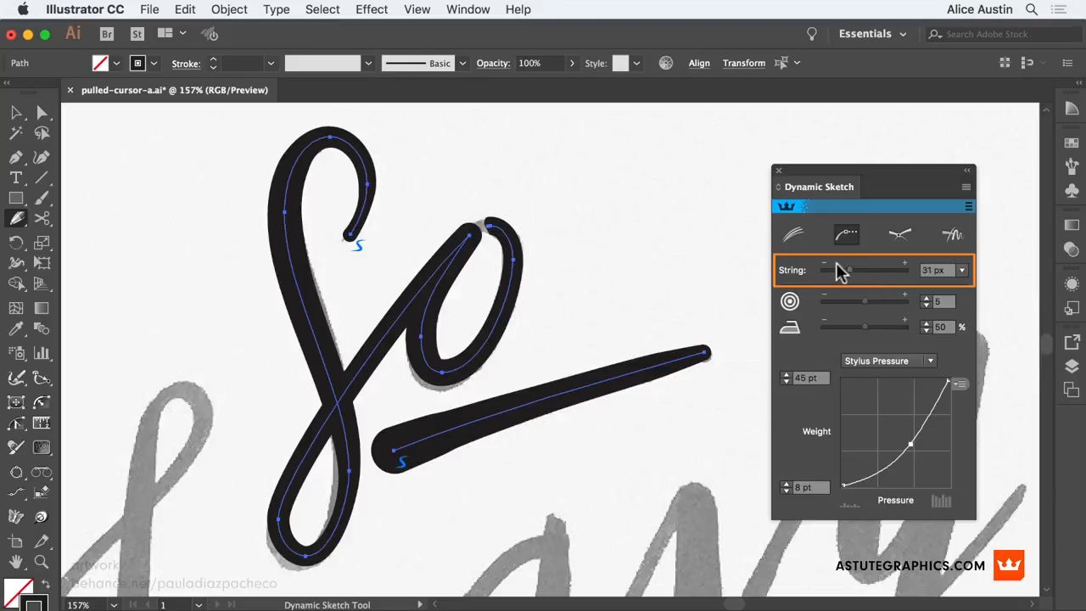
{"action": "left_click_drag", "start_coordinate": [848, 270], "coordinate": [824, 270]}
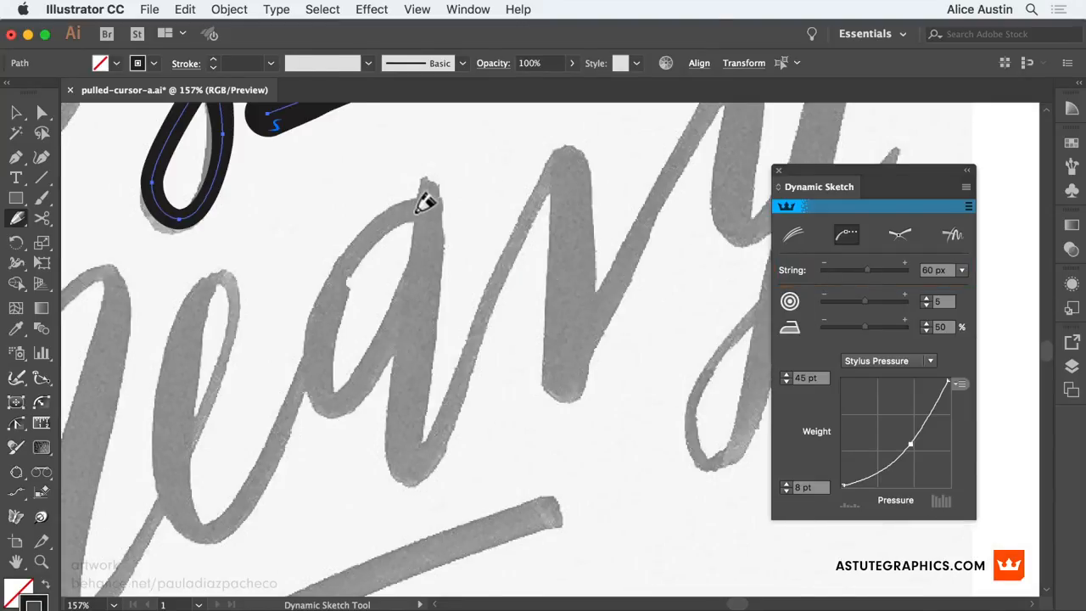
Trace the a's bowl and stem into the n, then bring up the Dynamic Sketch options.
{"action": "left_click_drag", "start_coordinate": [429, 208], "coordinate": [327, 288]}
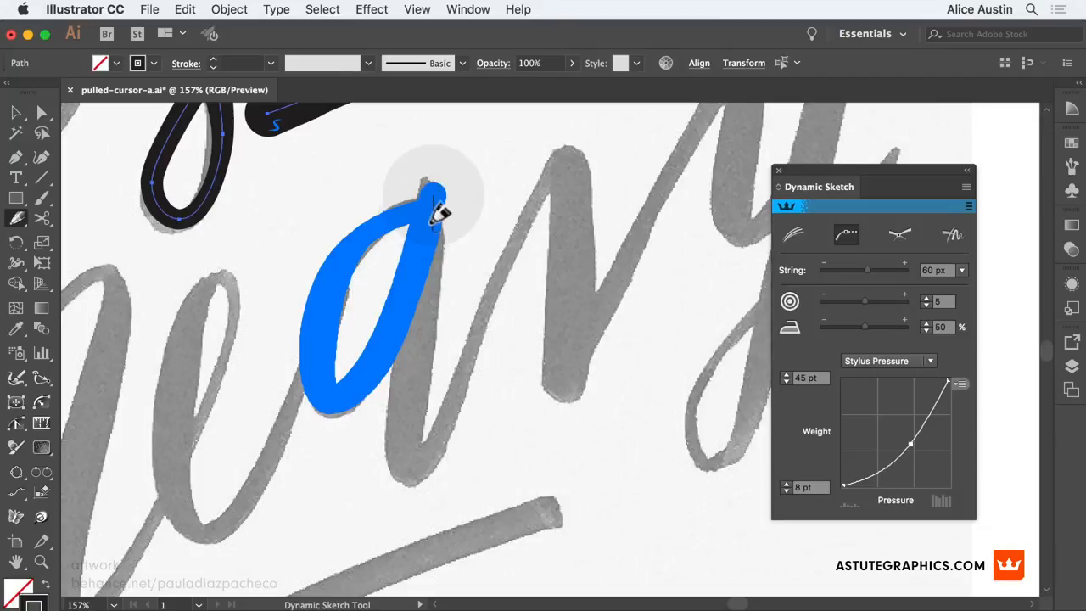
{"action": "left_click_drag", "start_coordinate": [433, 212], "coordinate": [432, 501]}
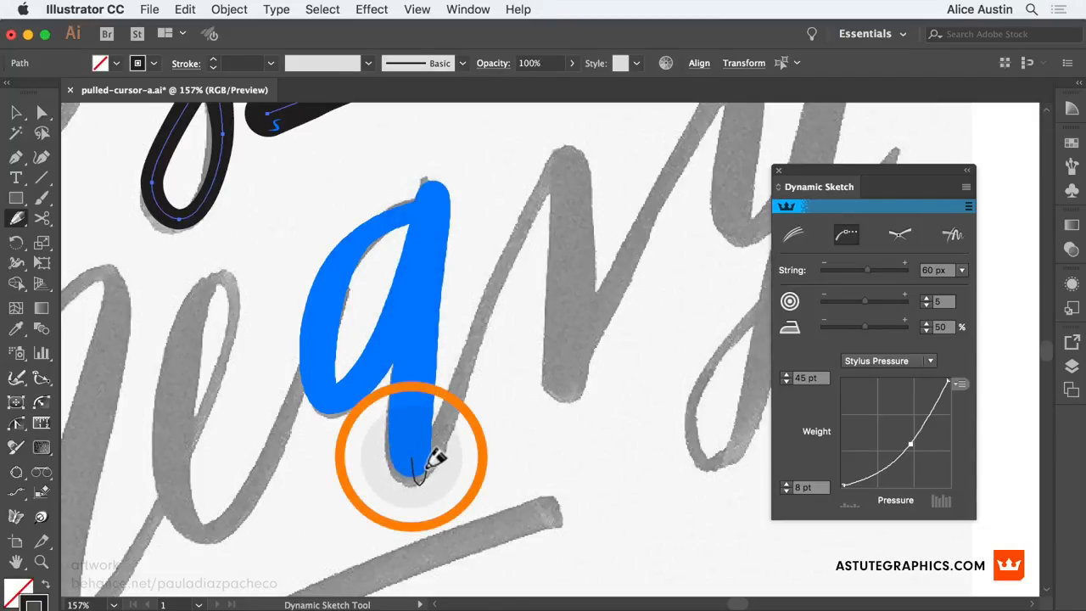
{"action": "left_click_drag", "start_coordinate": [415, 463], "coordinate": [543, 186]}
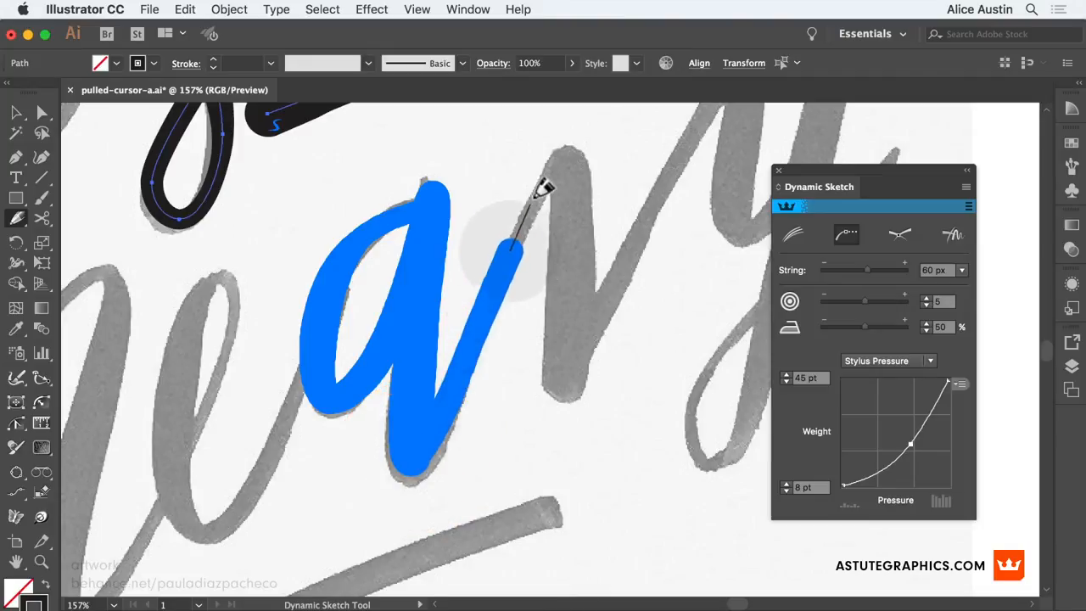
{"action": "left_click_drag", "start_coordinate": [509, 251], "coordinate": [560, 153]}
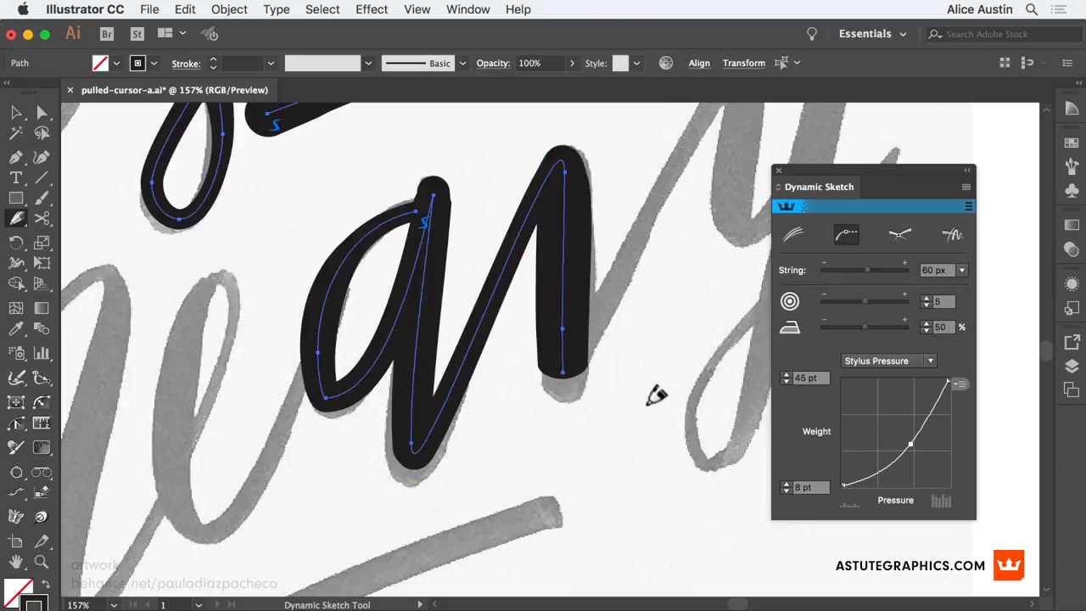
{"action": "left_click", "coordinate": [967, 206]}
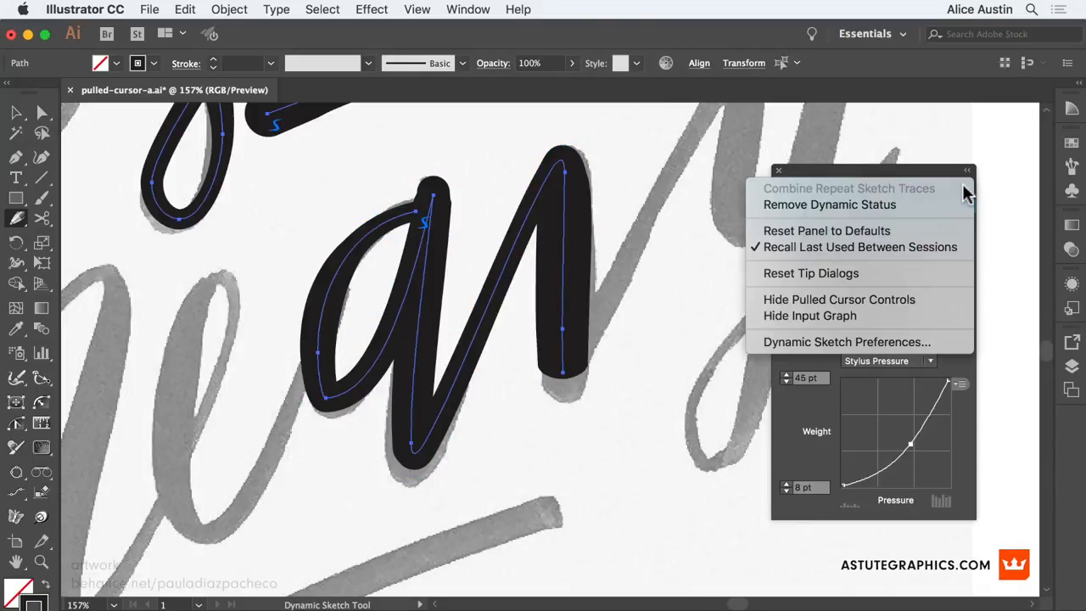